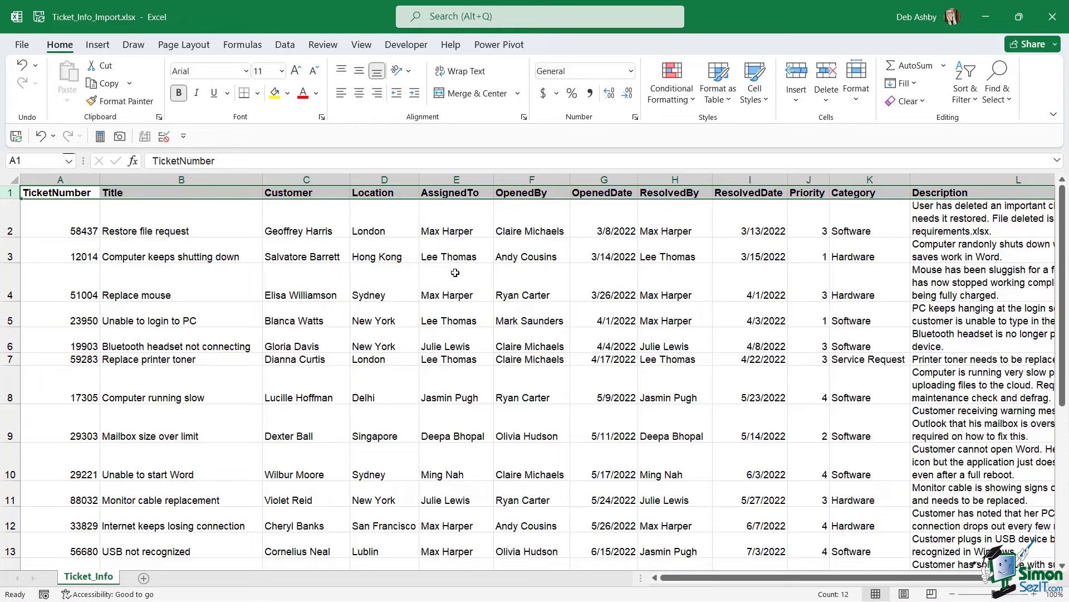
Switch from the Ticket_Info workbook to the GlobalTech Helpdesk06 database with tblTicket open.
{"action": "left_click", "coordinate": [456, 281]}
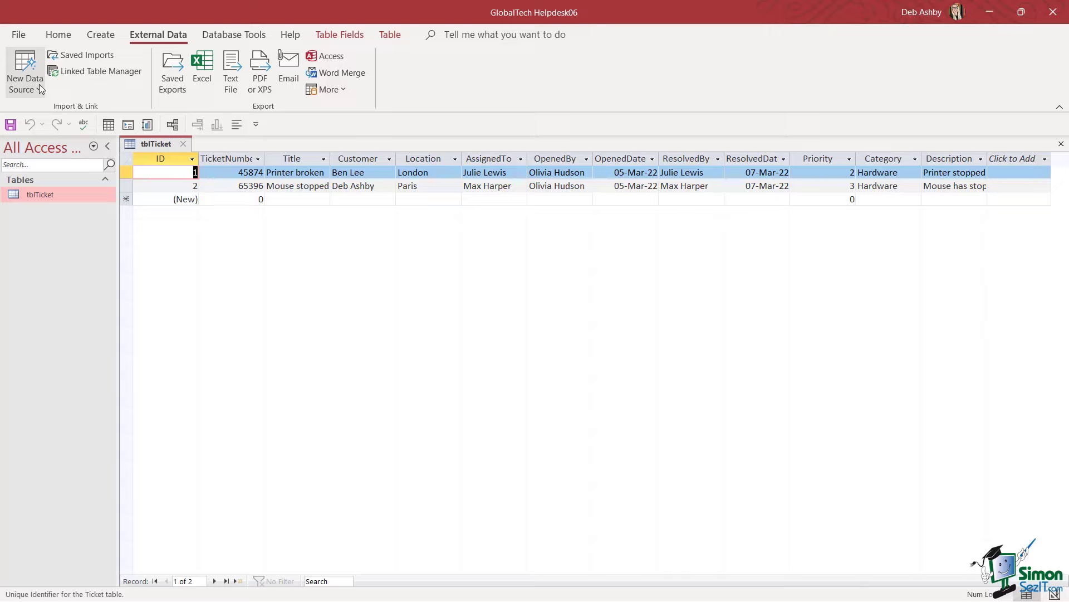
Open the New Data Source menu on the External Data tab.
{"action": "left_click", "coordinate": [24, 70]}
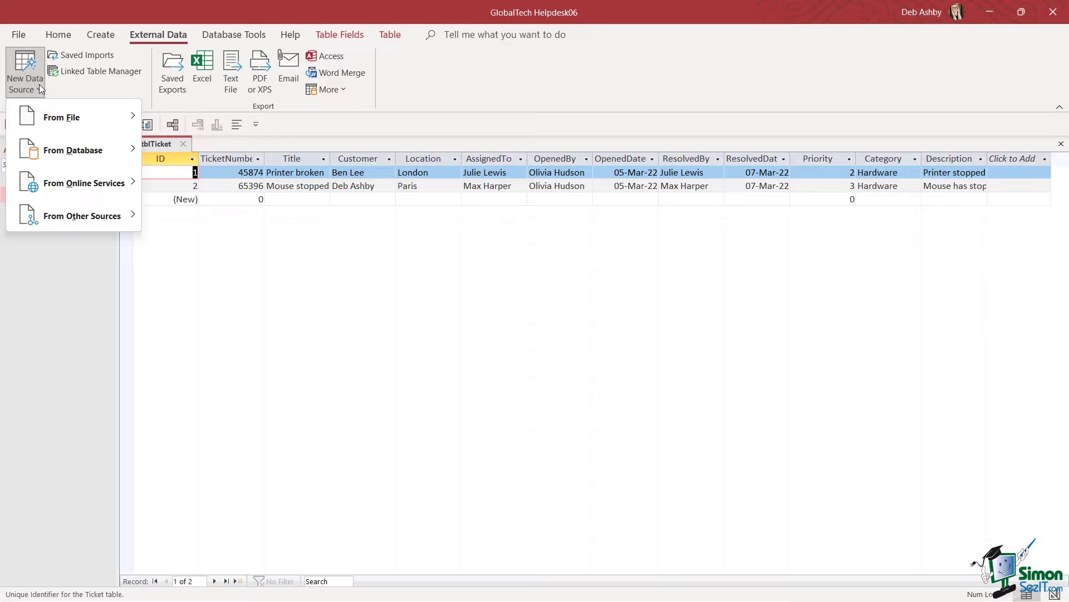
{"action": "mouse_move", "coordinate": [62, 117]}
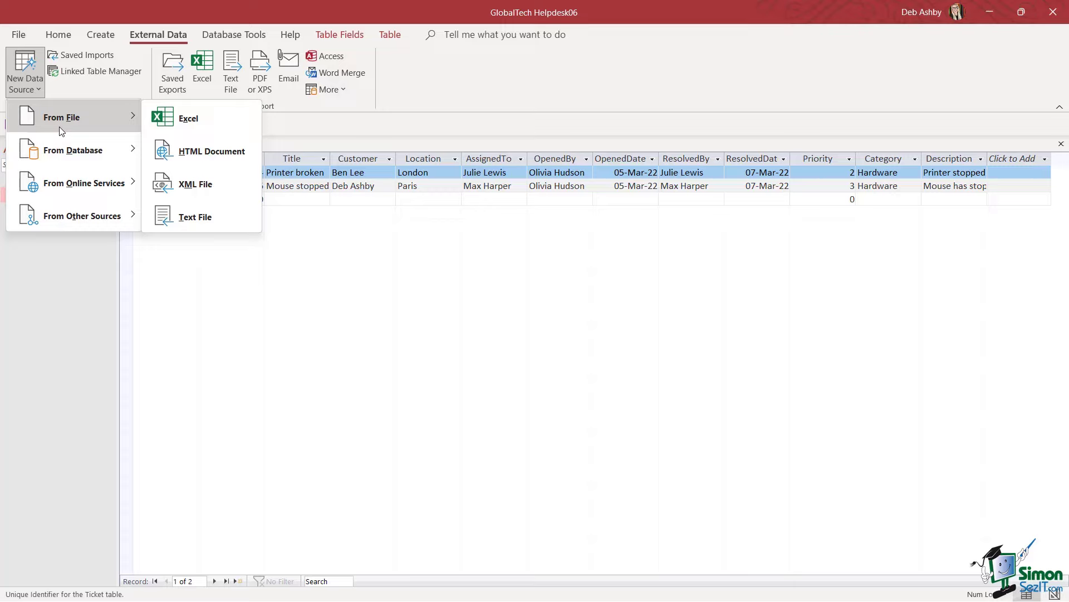
{"action": "mouse_move", "coordinate": [62, 166]}
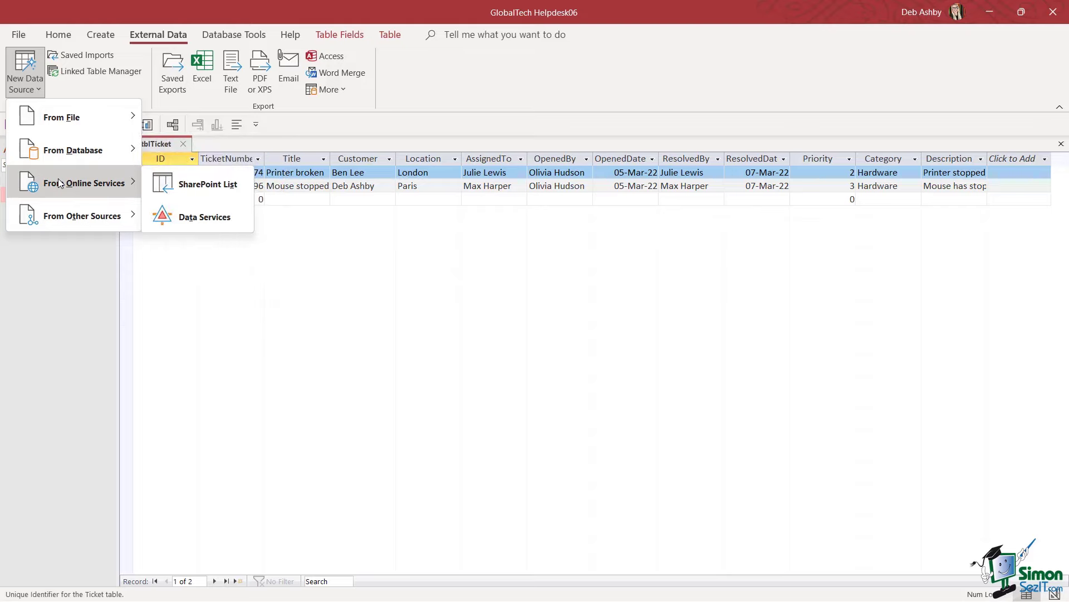
{"action": "mouse_move", "coordinate": [63, 213]}
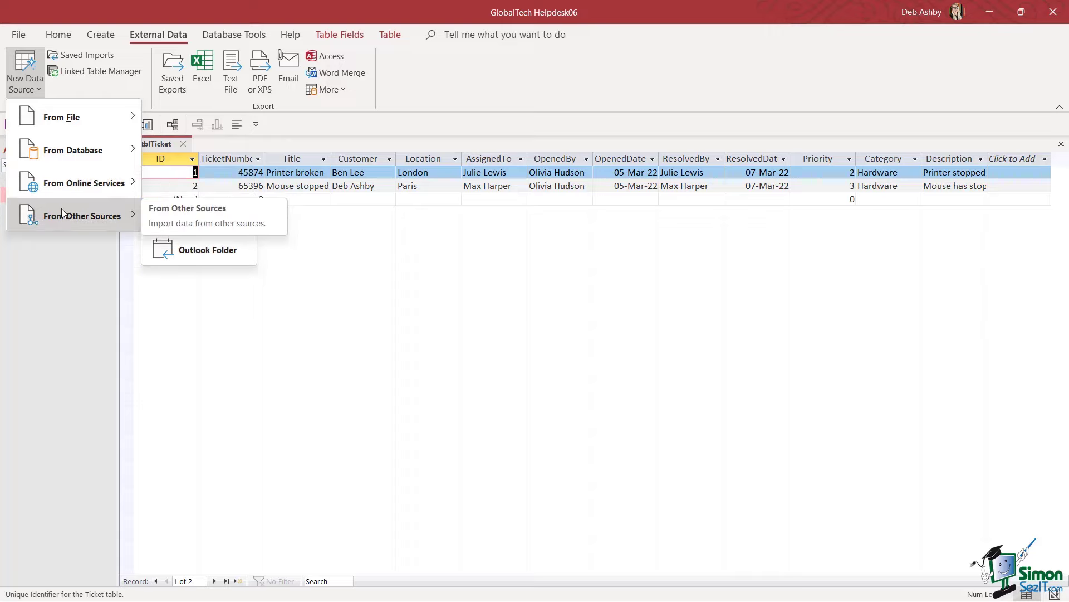
{"action": "mouse_move", "coordinate": [197, 222]}
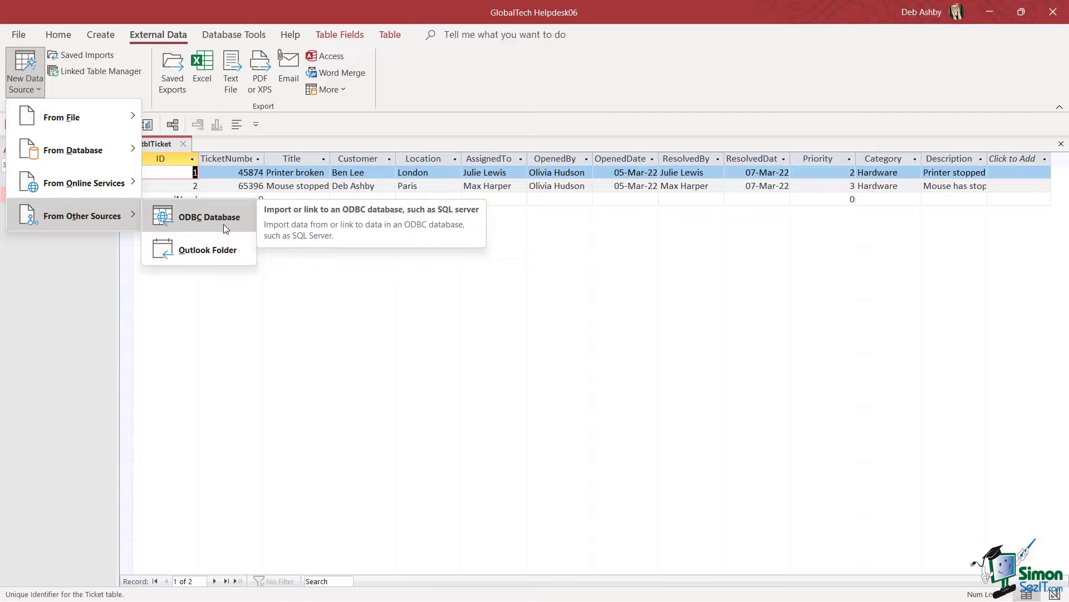
{"action": "mouse_move", "coordinate": [223, 254]}
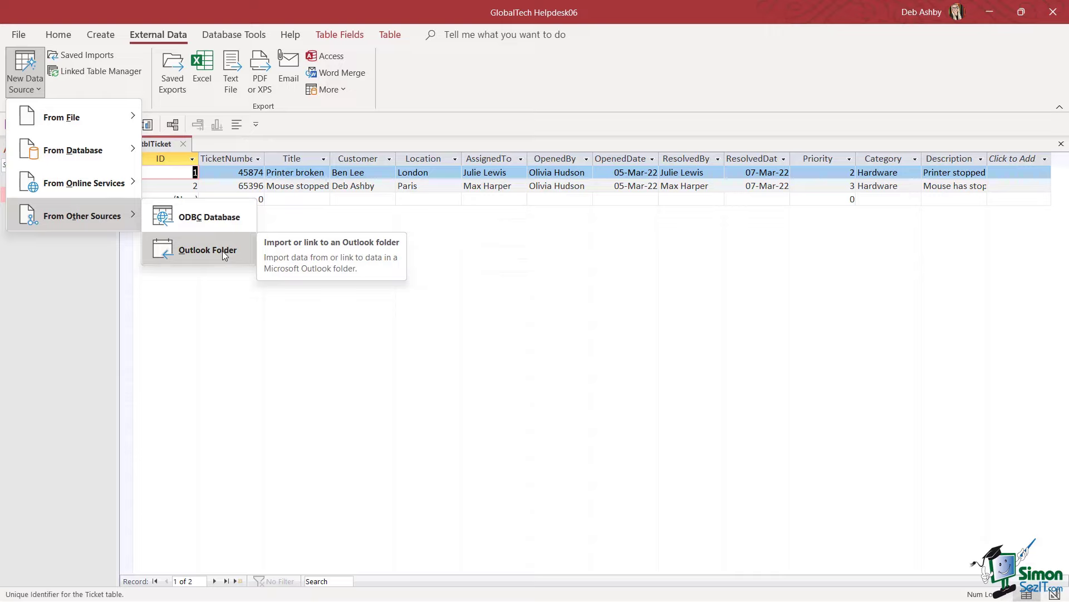
{"action": "mouse_move", "coordinate": [186, 241]}
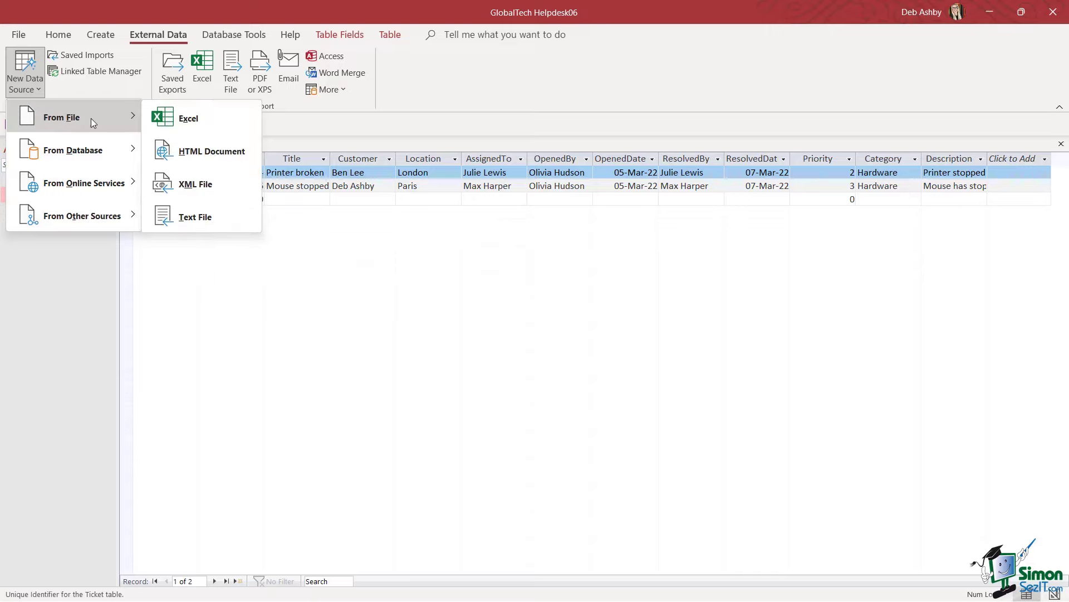
Start an Excel import and browse for the source workbook.
{"action": "left_click", "coordinate": [189, 118]}
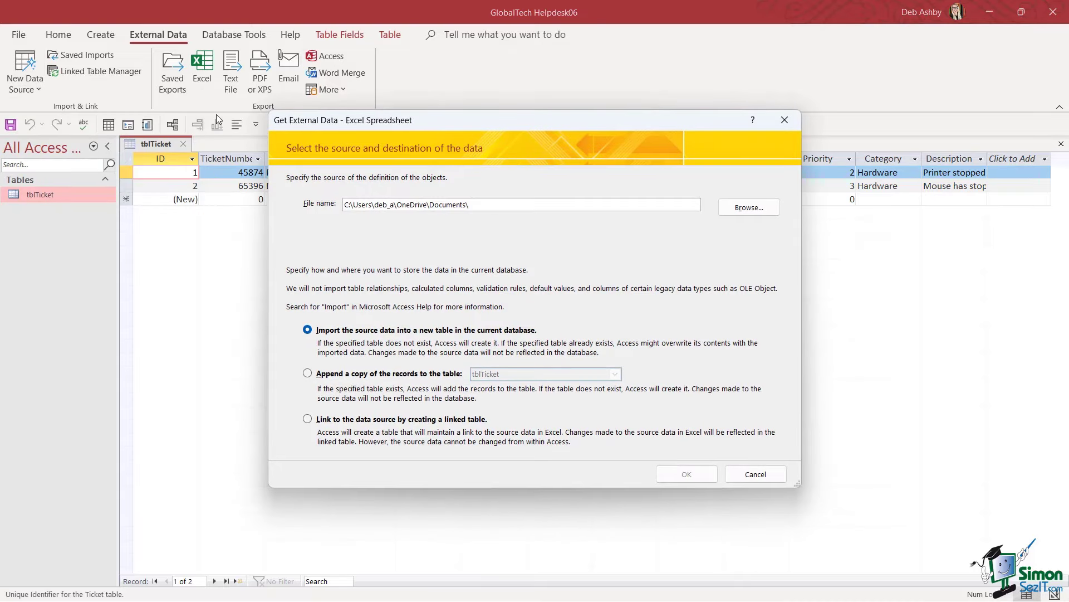
{"action": "mouse_move", "coordinate": [264, 143]}
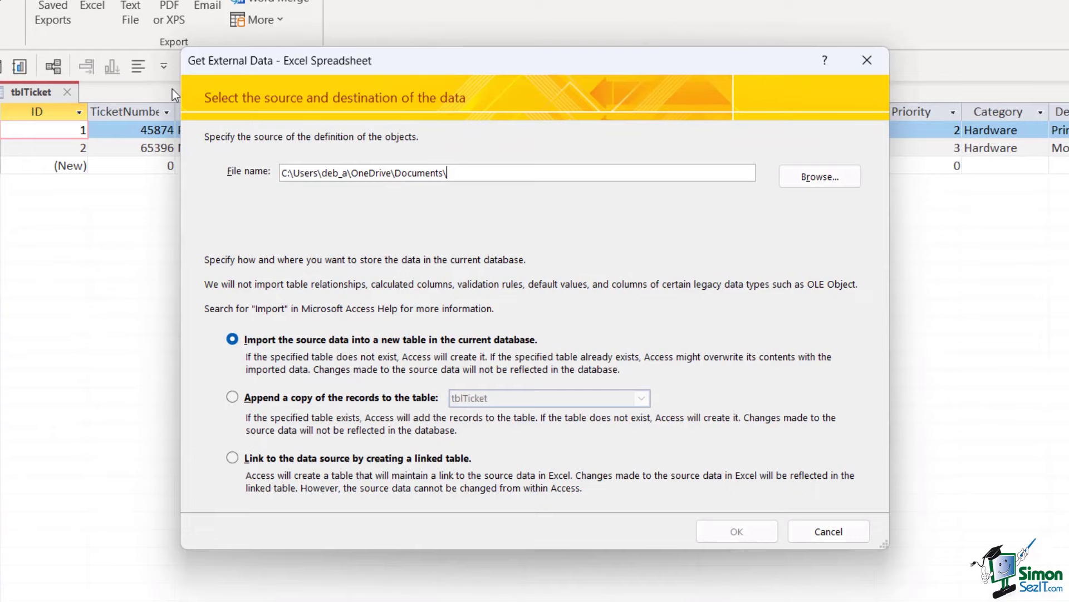
{"action": "mouse_move", "coordinate": [682, 210]}
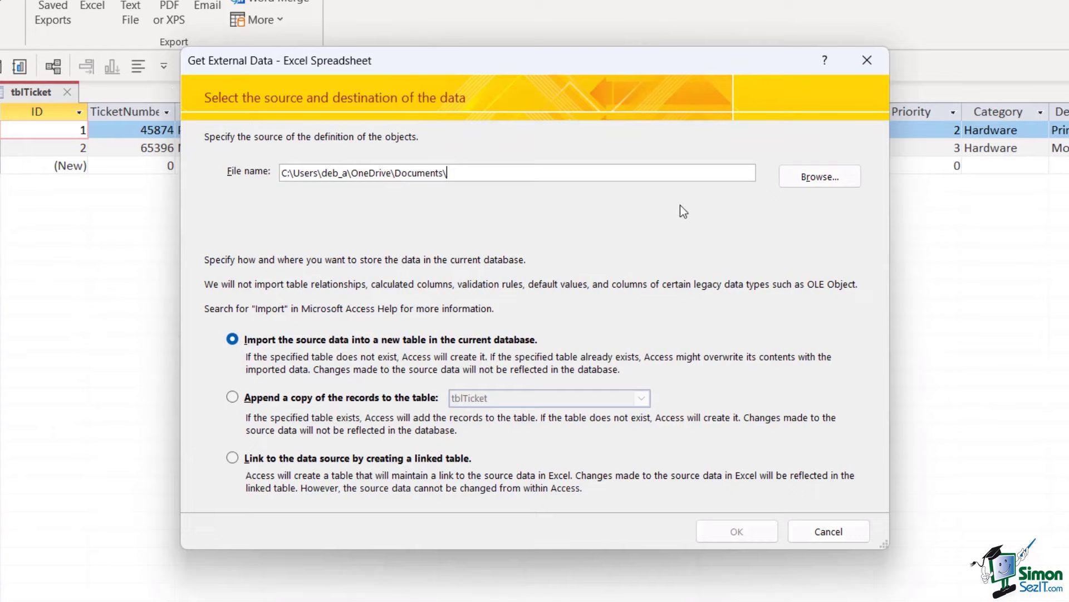
{"action": "left_click", "coordinate": [820, 176]}
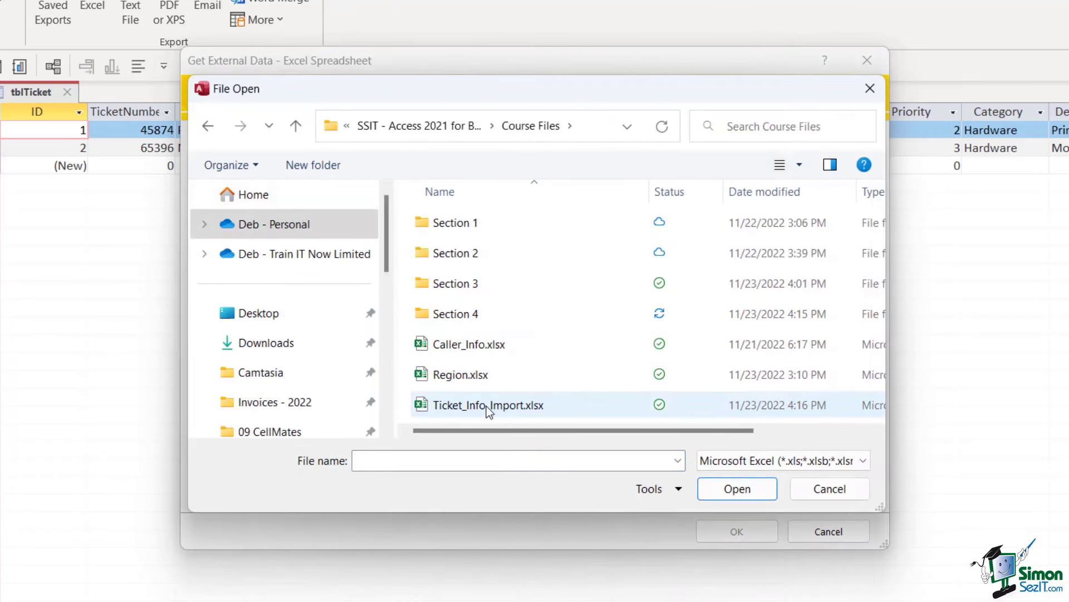
Choose Ticket_Info_Import.xlsx from the Course Files folder as the import source.
{"action": "left_click", "coordinate": [486, 405]}
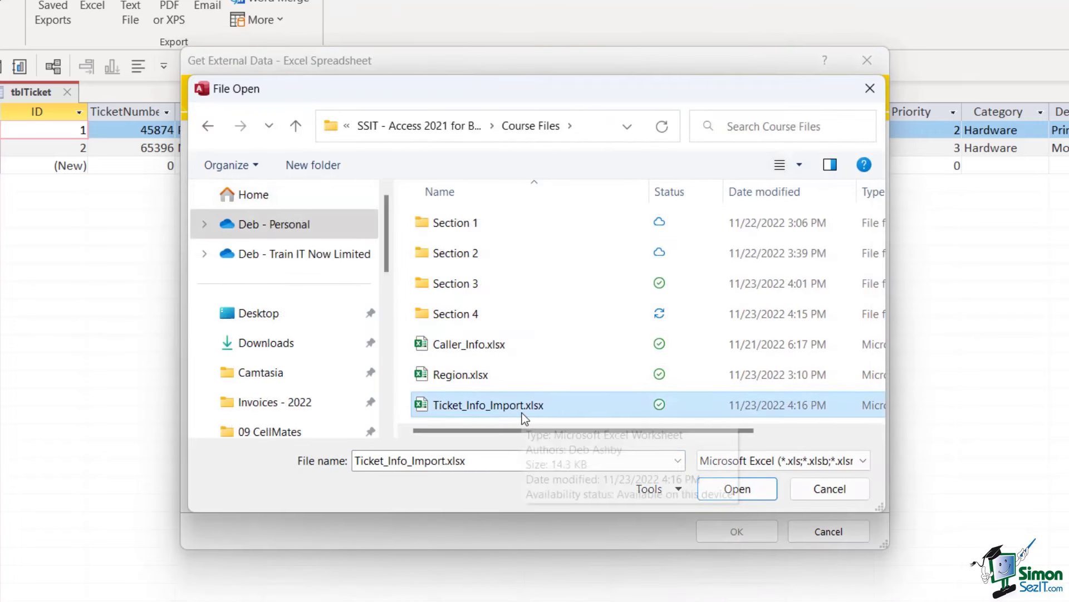
{"action": "mouse_move", "coordinate": [550, 412]}
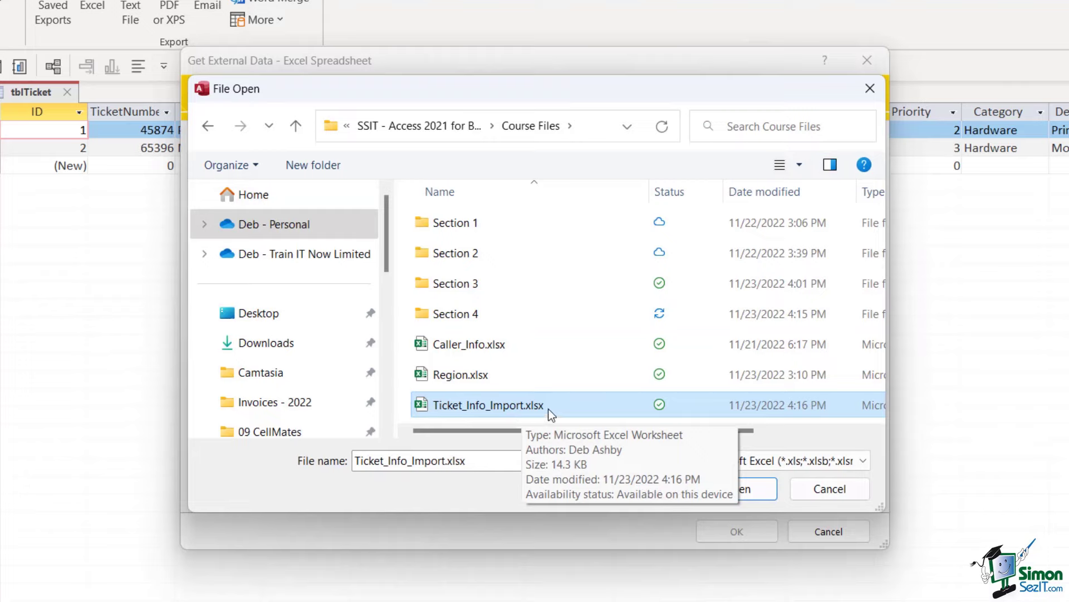
{"action": "mouse_move", "coordinate": [629, 420]}
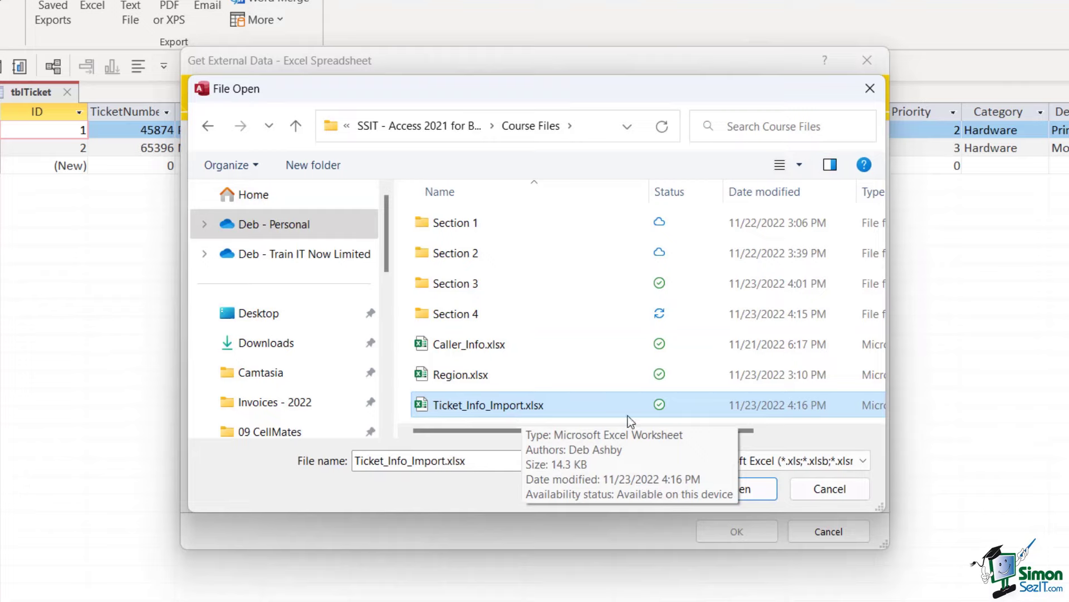
{"action": "mouse_move", "coordinate": [581, 404]}
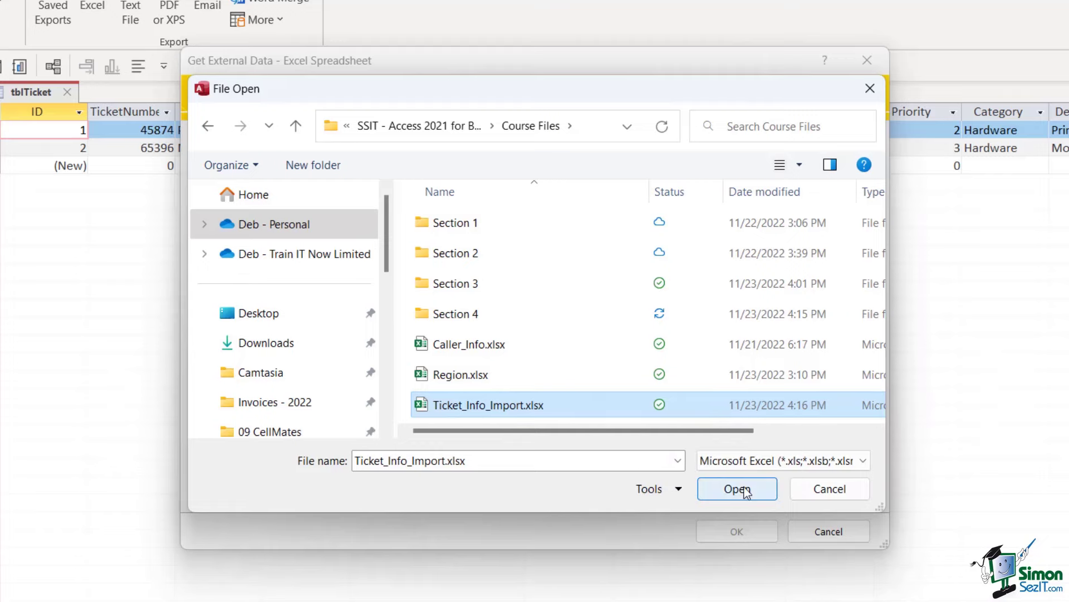
{"action": "left_click", "coordinate": [737, 489]}
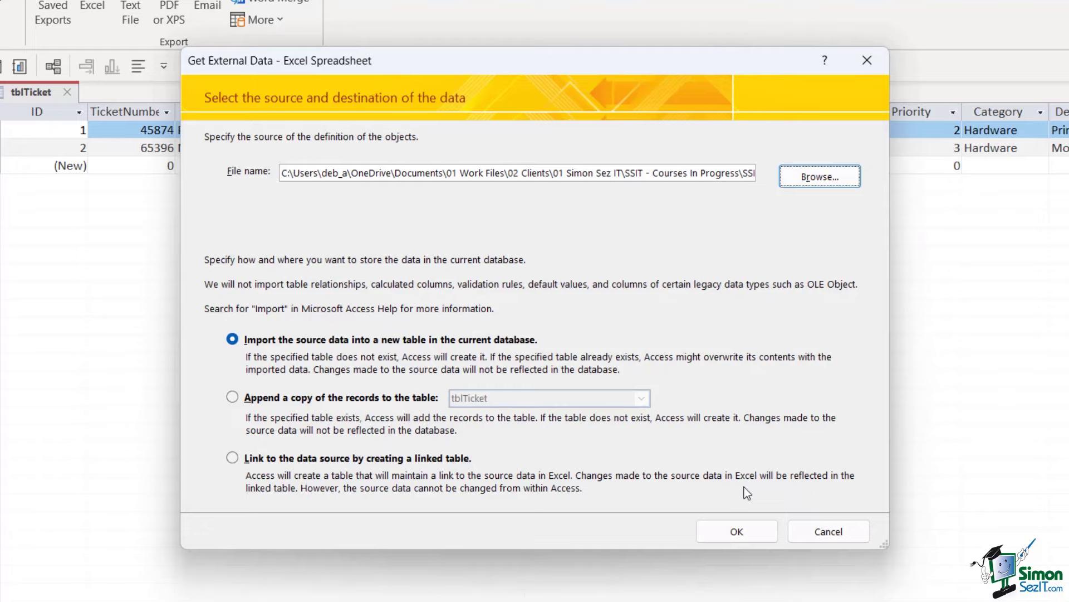
{"action": "mouse_move", "coordinate": [373, 347]}
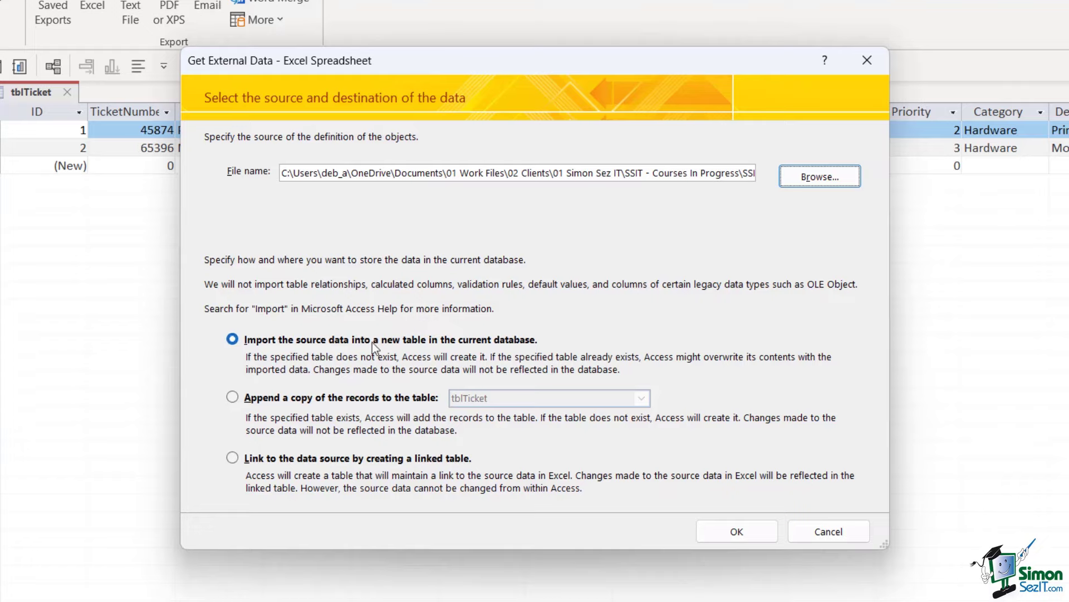
{"action": "mouse_move", "coordinate": [315, 358]}
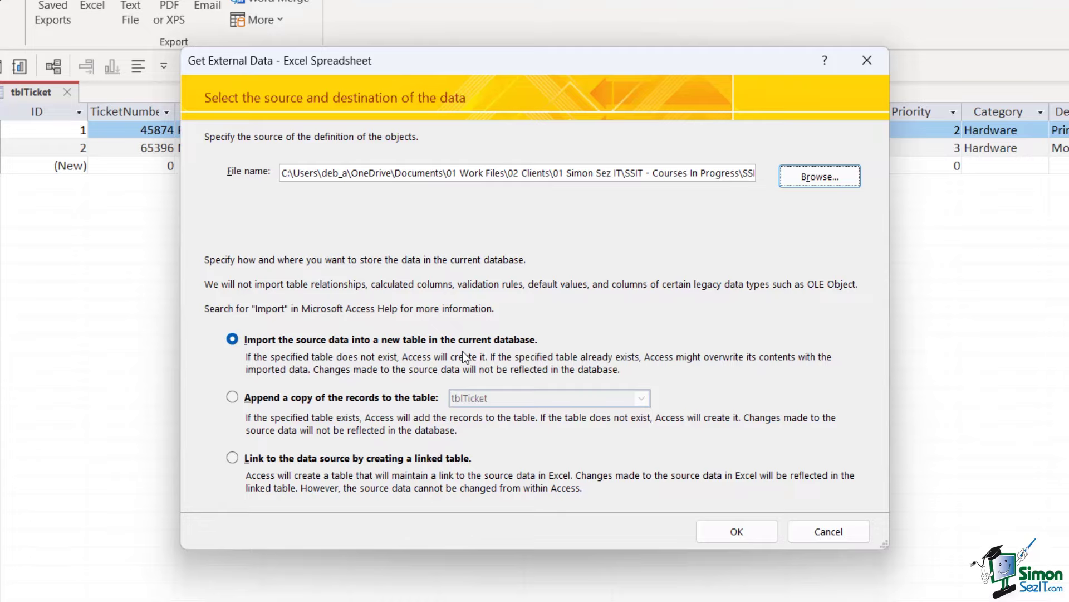
{"action": "mouse_move", "coordinate": [328, 421]}
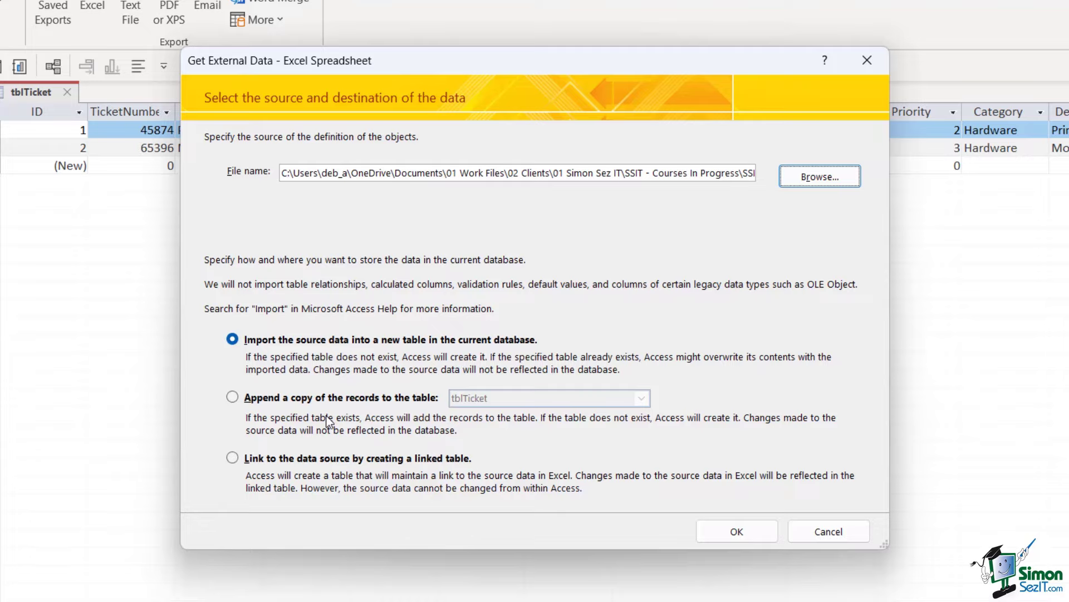
{"action": "mouse_move", "coordinate": [327, 505]}
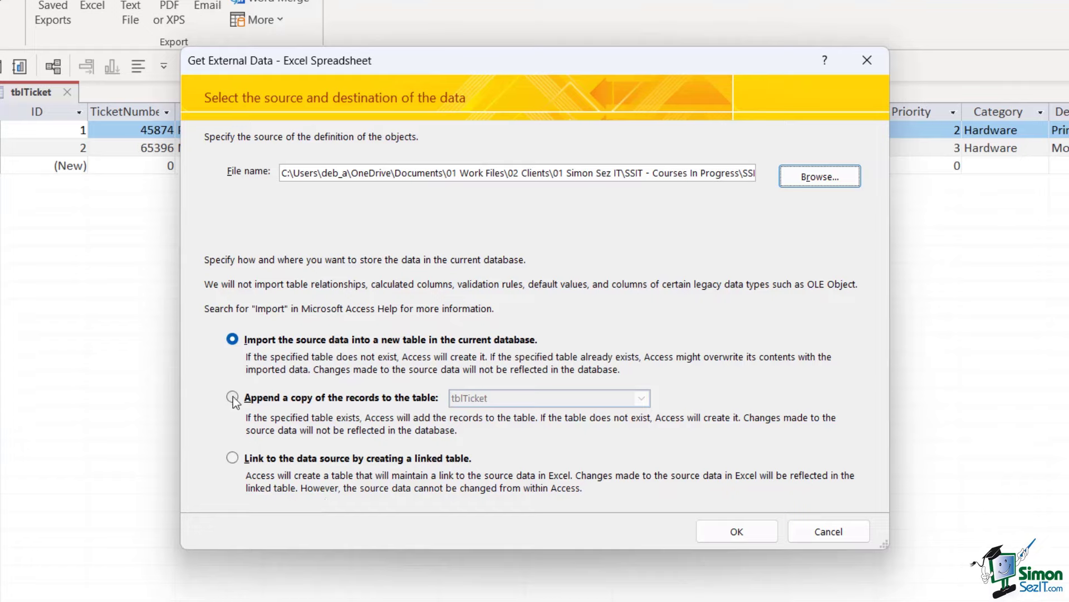
Set the import to append a copy of the records to tblTicket and confirm.
{"action": "left_click", "coordinate": [231, 398]}
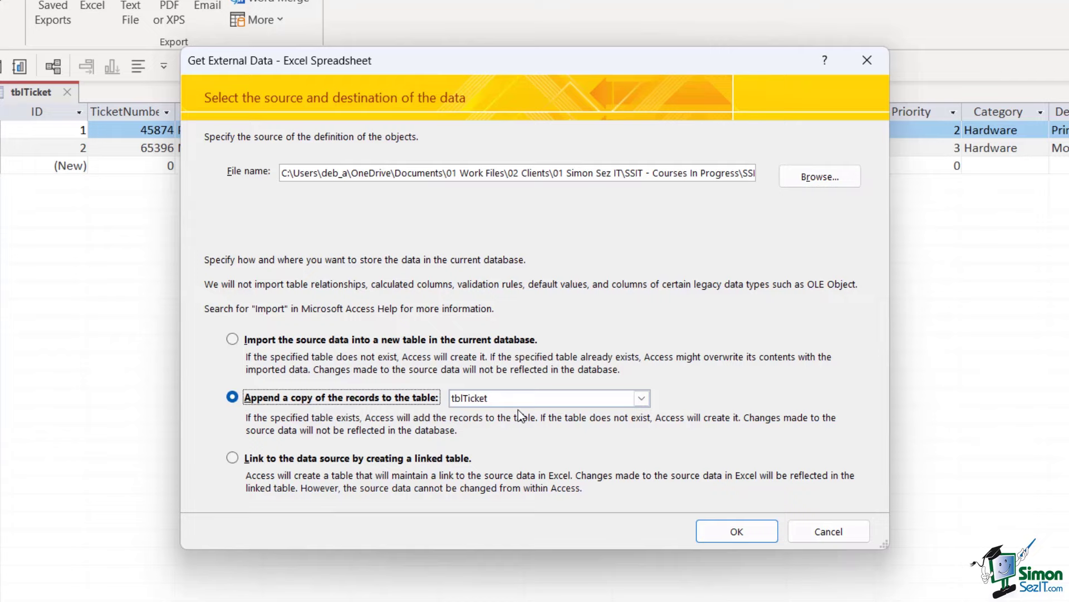
{"action": "left_click", "coordinate": [642, 397]}
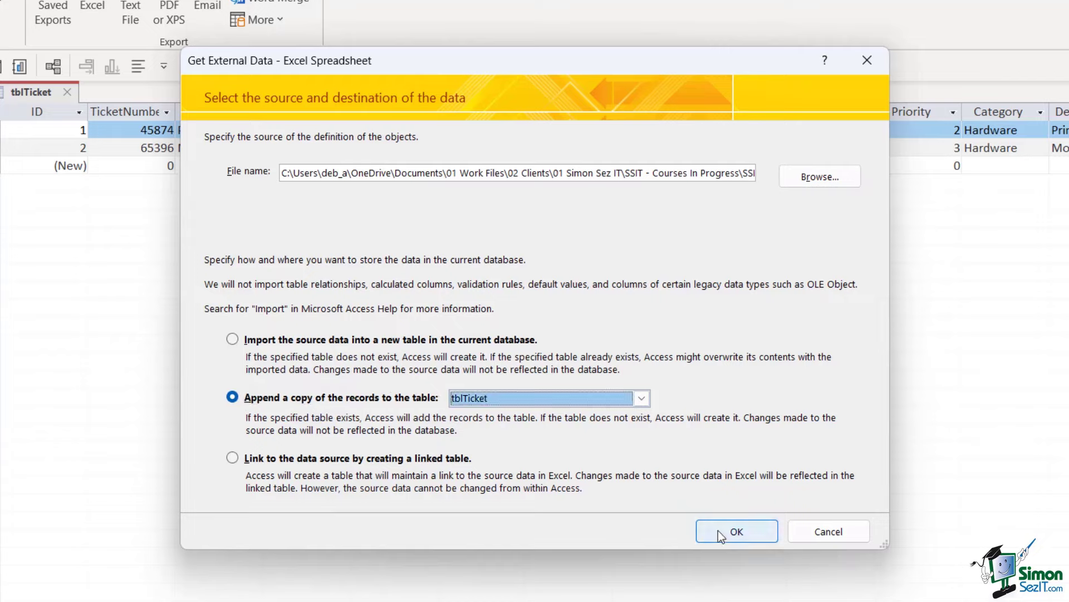
{"action": "left_click", "coordinate": [737, 530]}
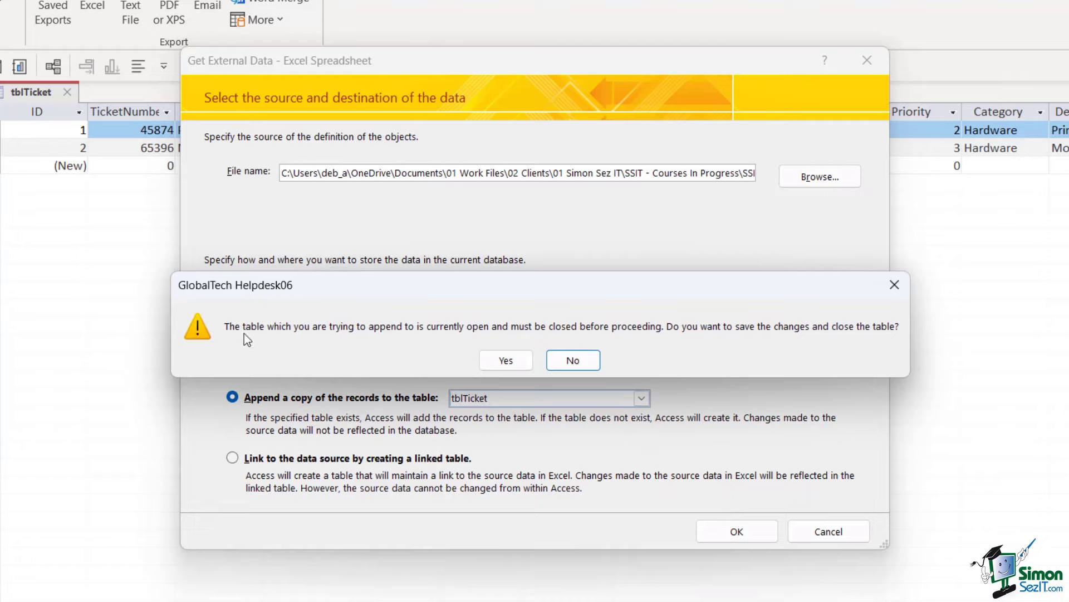
{"action": "mouse_move", "coordinate": [416, 340]}
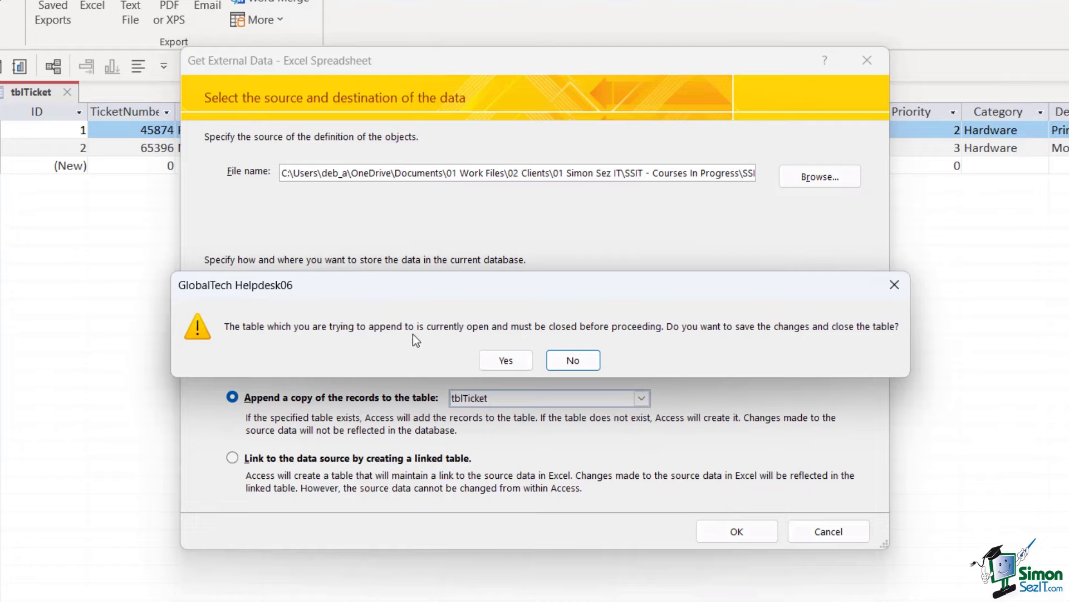
{"action": "mouse_move", "coordinate": [433, 342]}
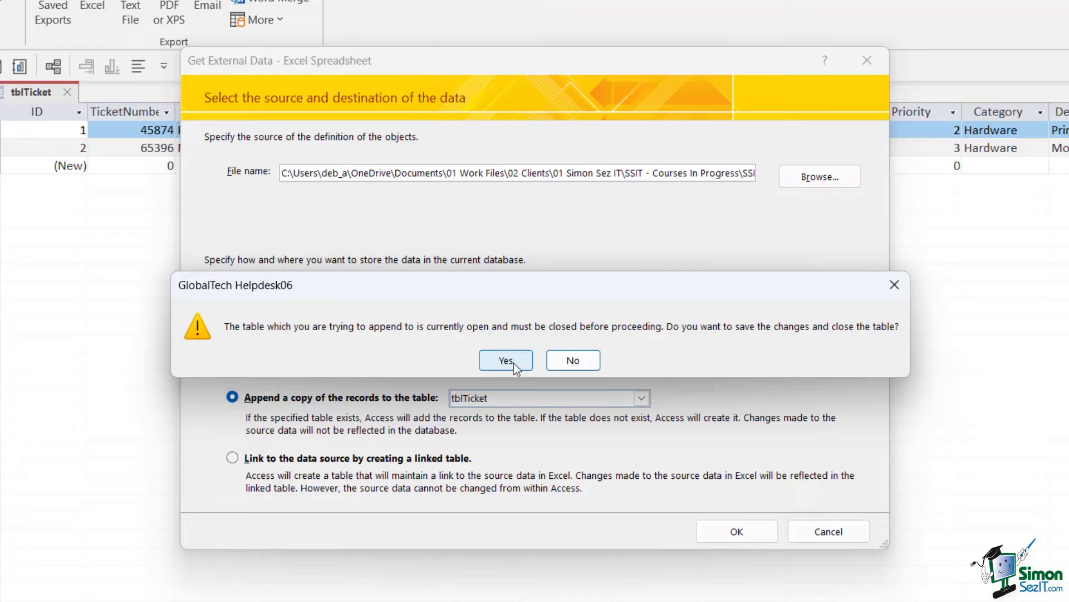
Accept the warning to save and close the open tblTicket table.
{"action": "left_click", "coordinate": [505, 360]}
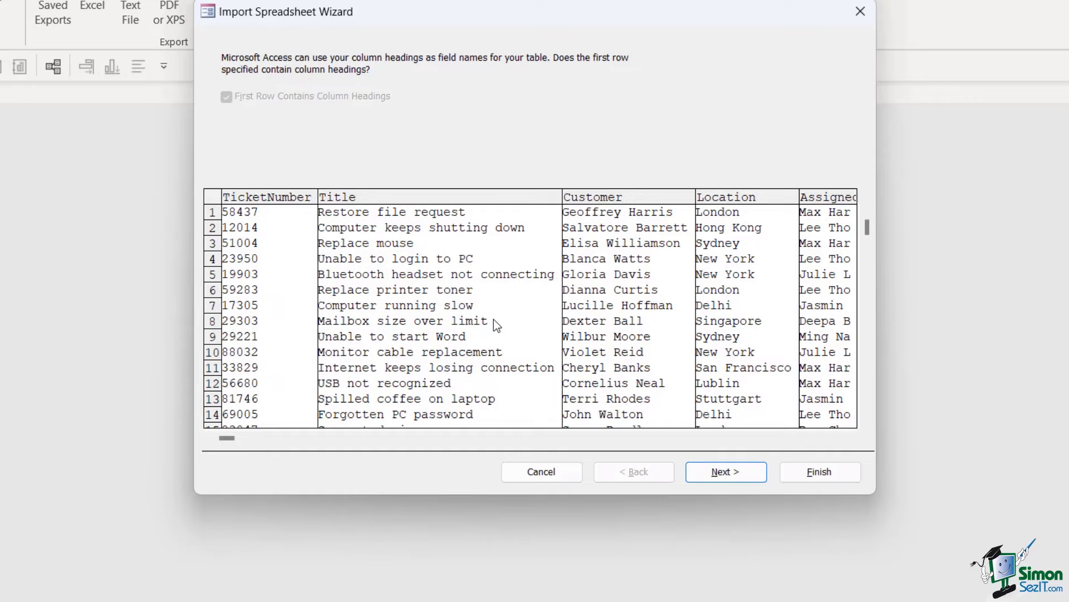
{"action": "mouse_move", "coordinate": [647, 299]}
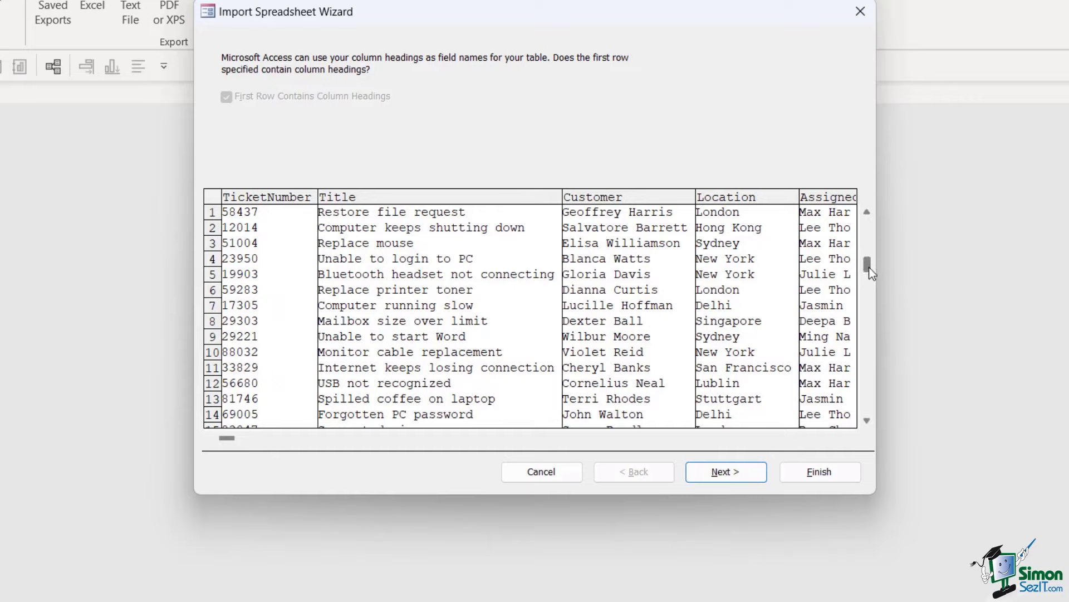
{"action": "mouse_move", "coordinate": [259, 443]}
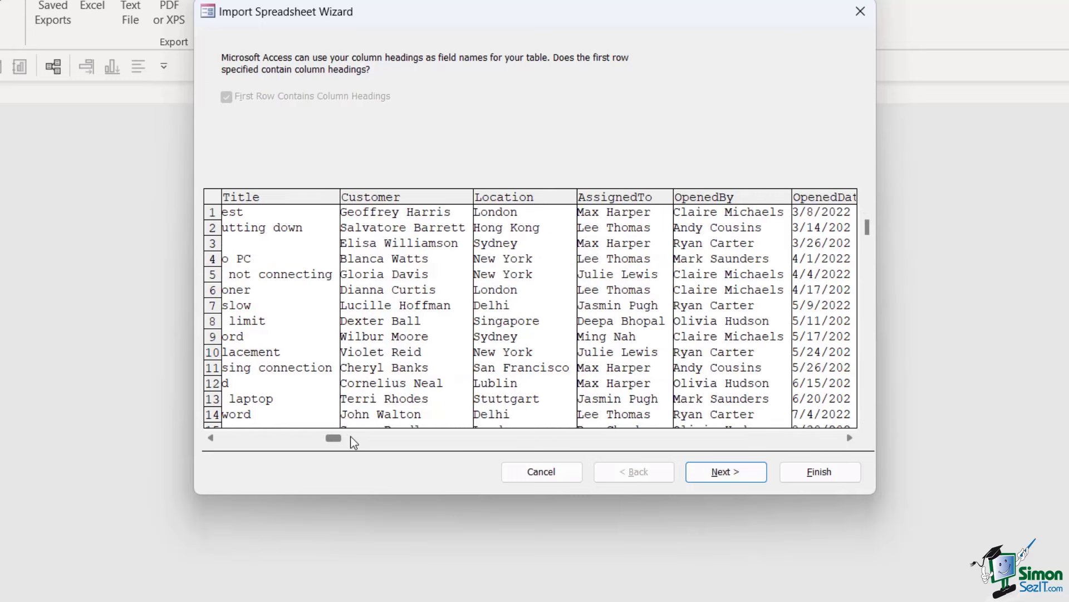
Check the preview columns, then advance and finish the Import Spreadsheet Wizard.
{"action": "left_click_drag", "start_coordinate": [333, 438], "coordinate": [433, 438]}
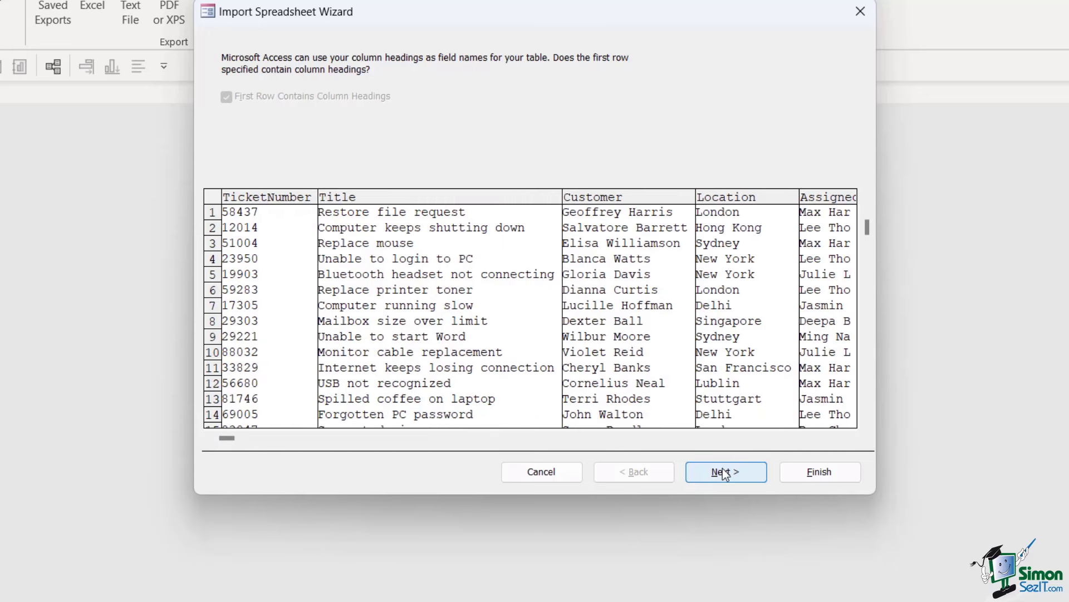
{"action": "left_click", "coordinate": [725, 471]}
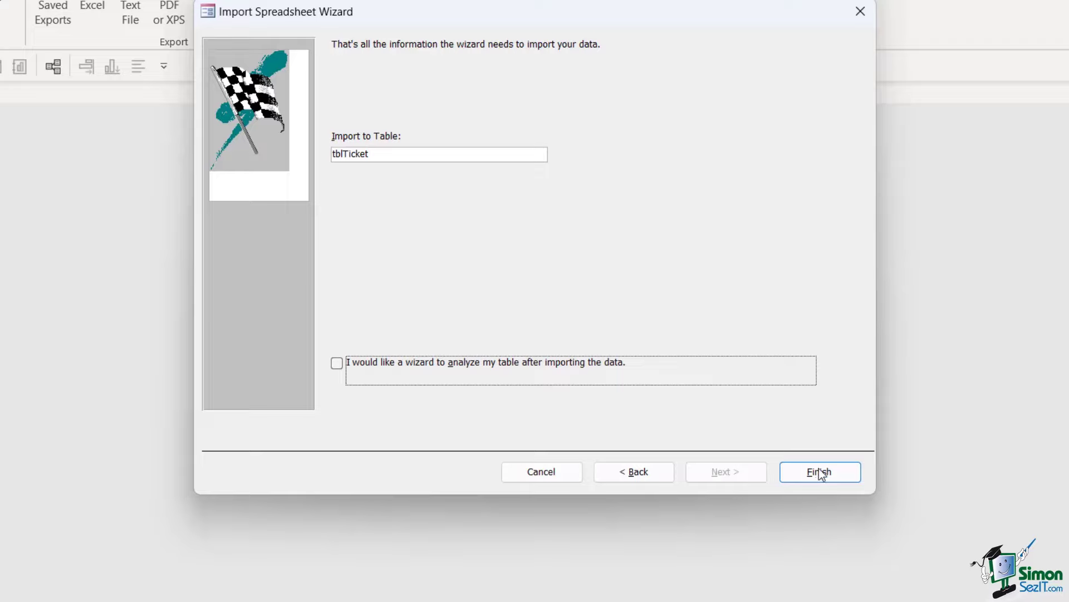
{"action": "left_click", "coordinate": [820, 472]}
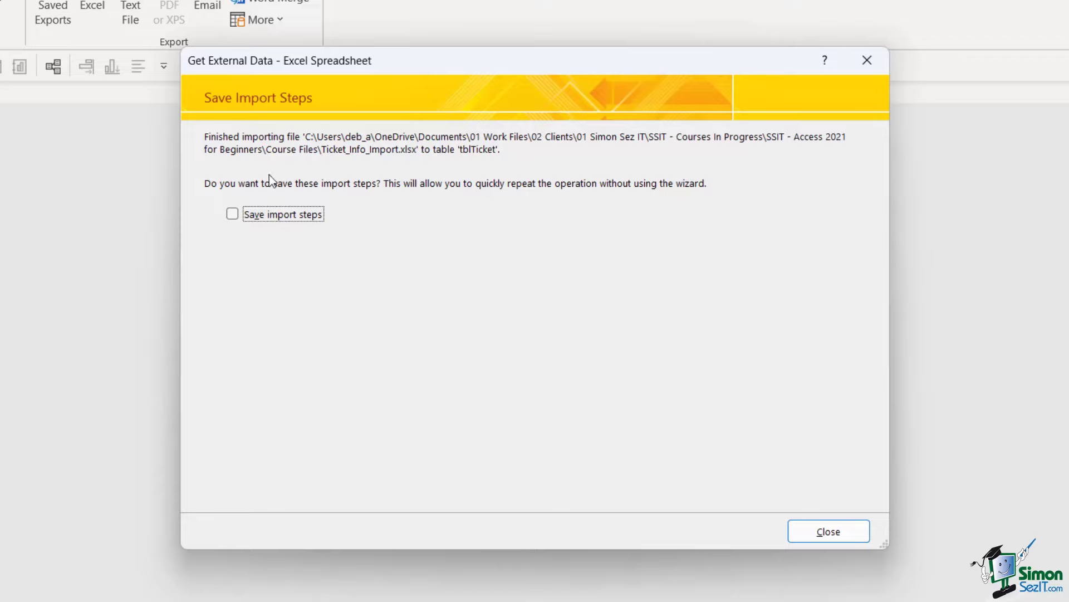
{"action": "mouse_move", "coordinate": [286, 235]}
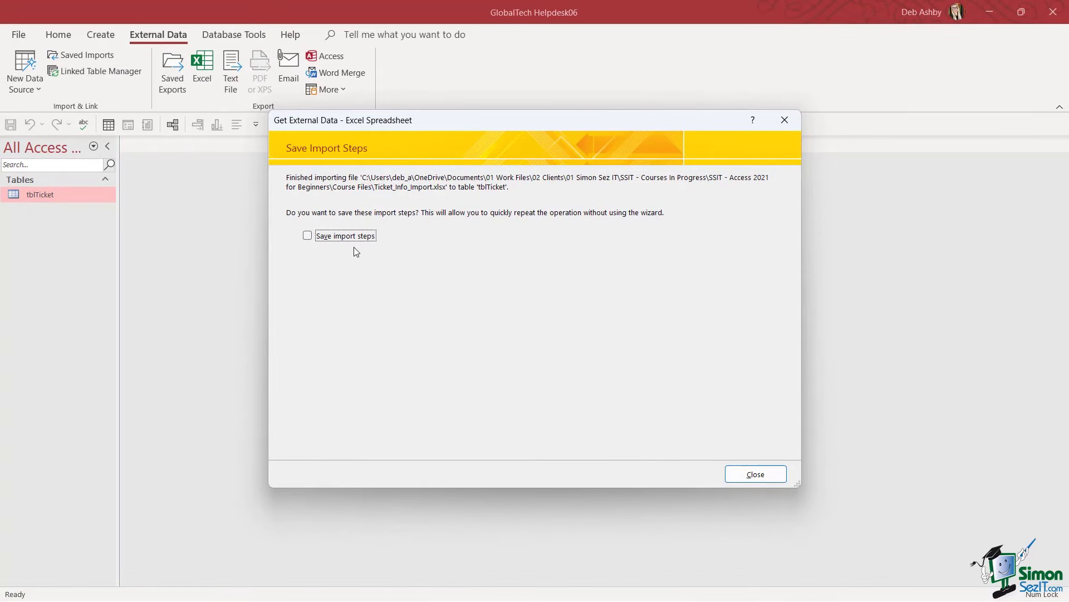
{"action": "mouse_move", "coordinate": [276, 232]}
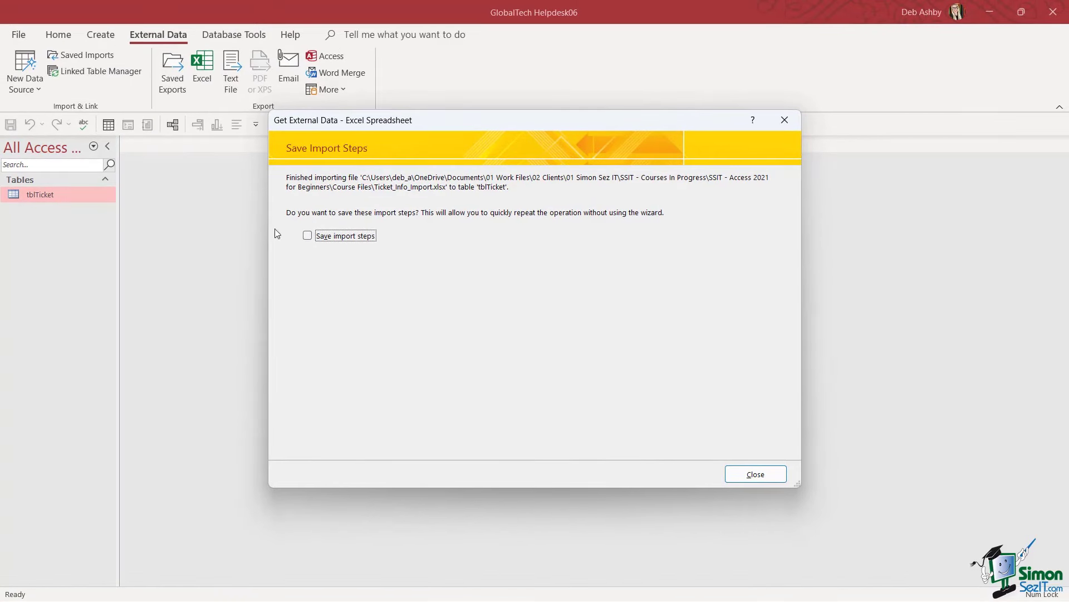
{"action": "mouse_move", "coordinate": [374, 196]}
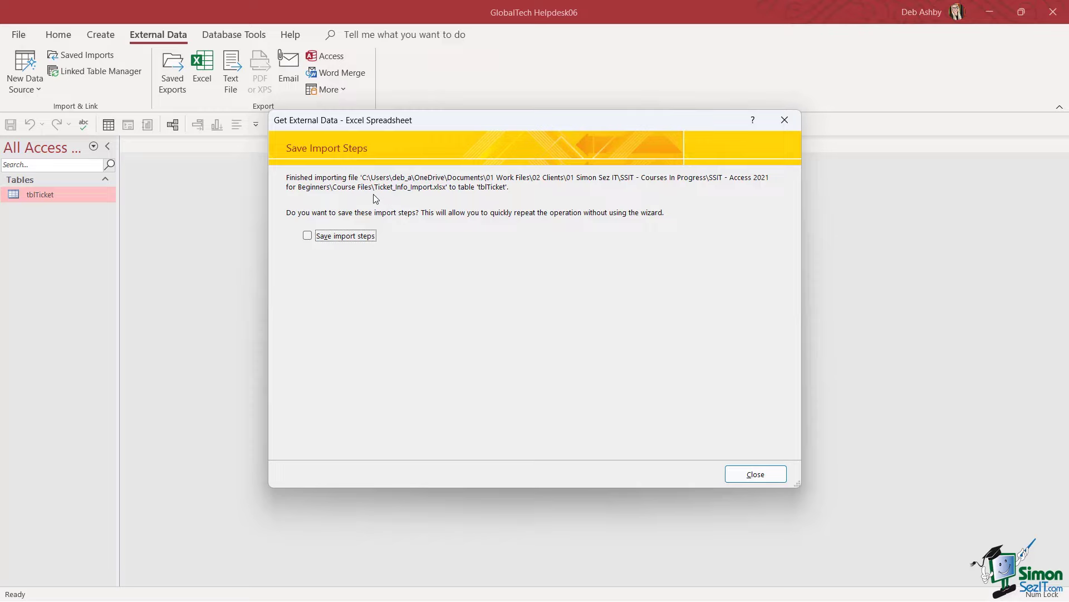
{"action": "mouse_move", "coordinate": [341, 248]}
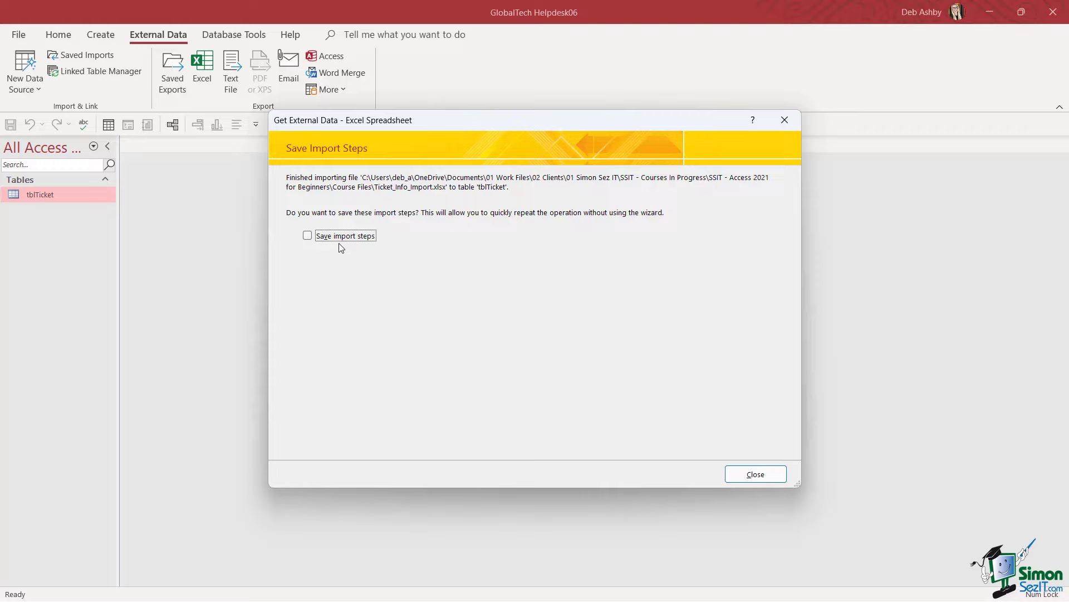
{"action": "mouse_move", "coordinate": [761, 413]}
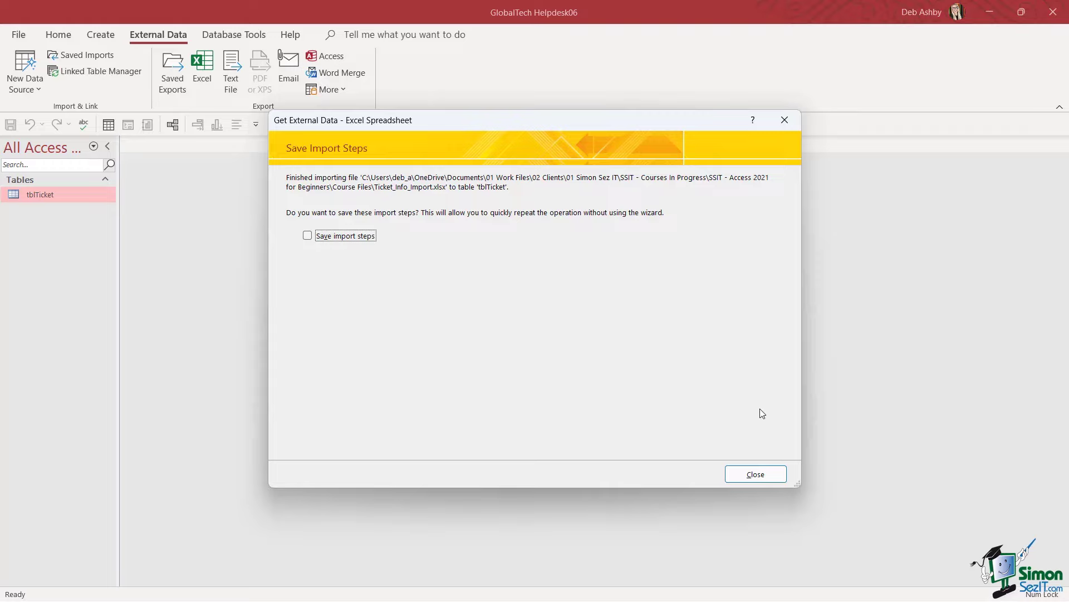
{"action": "mouse_move", "coordinate": [754, 412]}
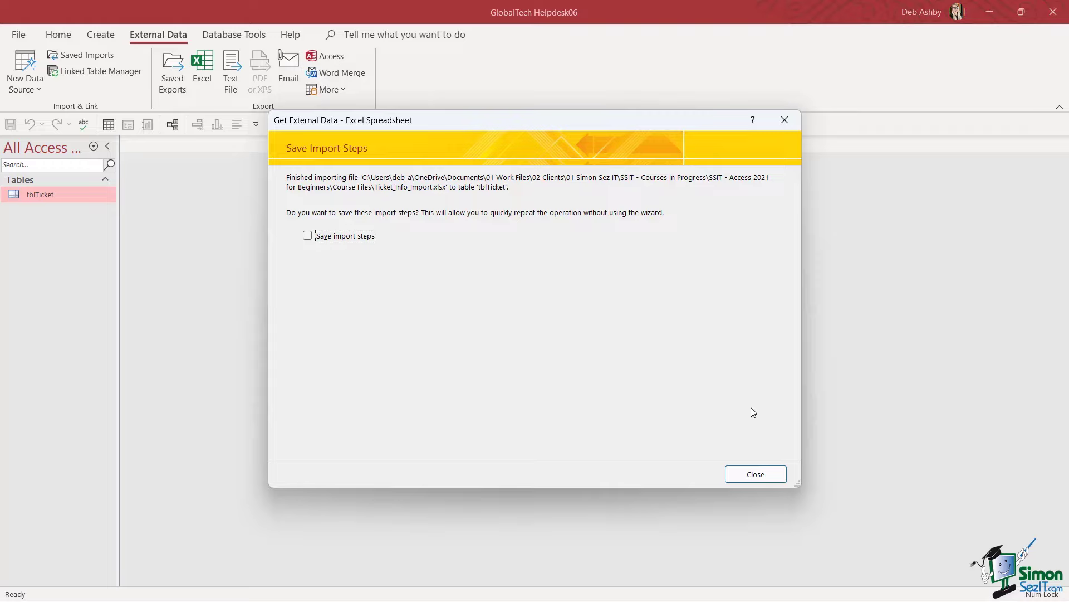